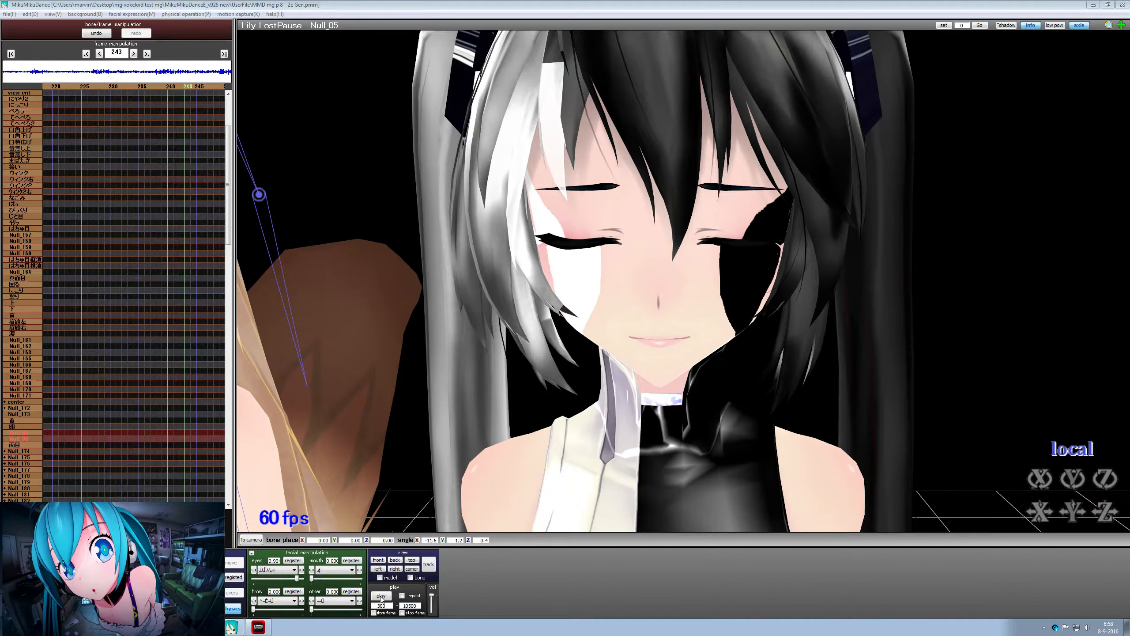
Zoom out and pan until the blonde and twin-tail singers stand side by side.
left_click(380, 596)
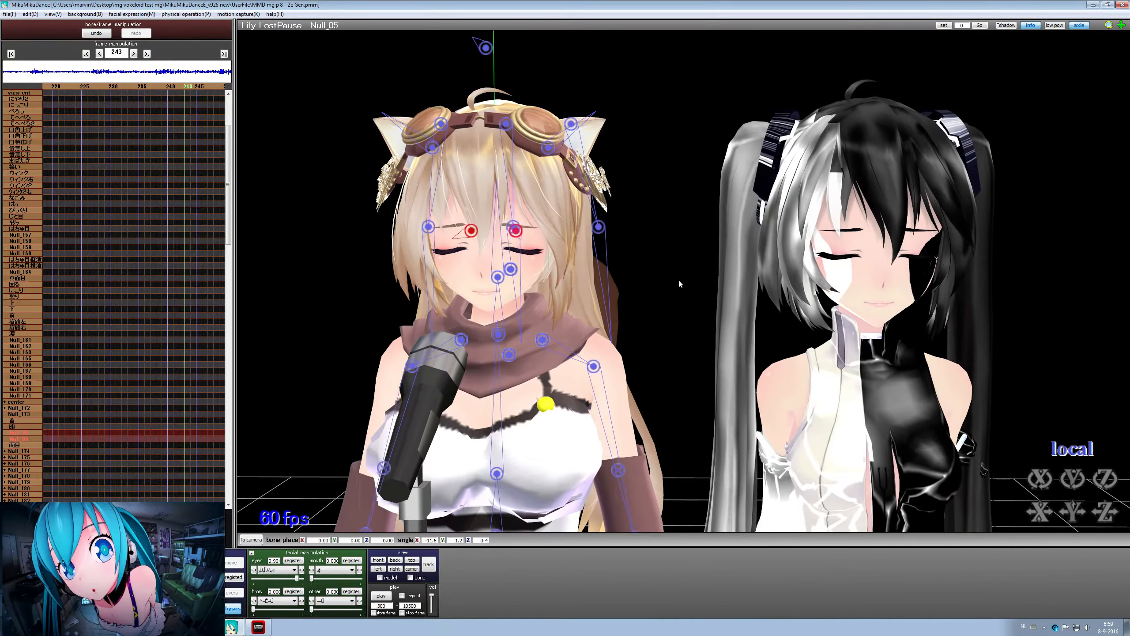
Play the singing animation, then stop it to frame the blonde singer's face.
left_click(382, 595)
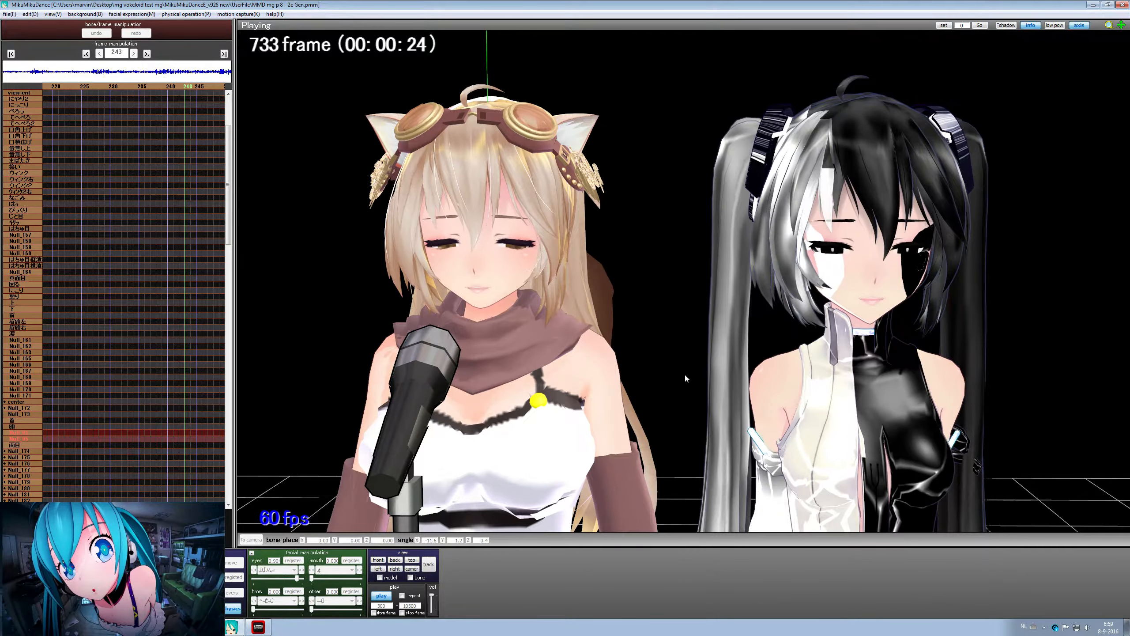
left_click(380, 596)
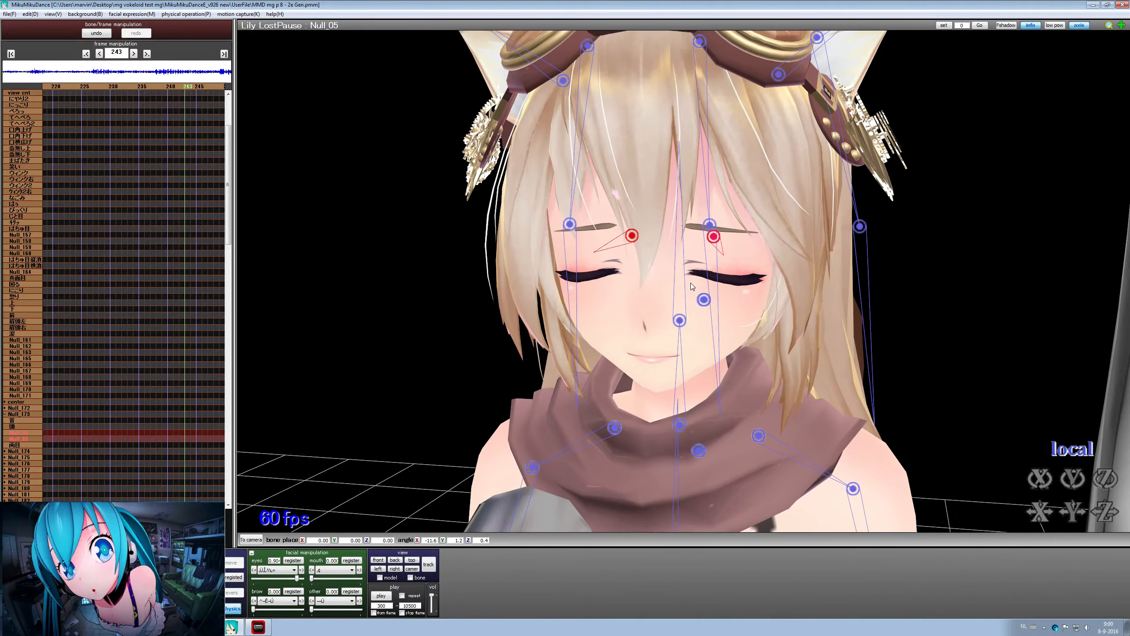
left_click(381, 596)
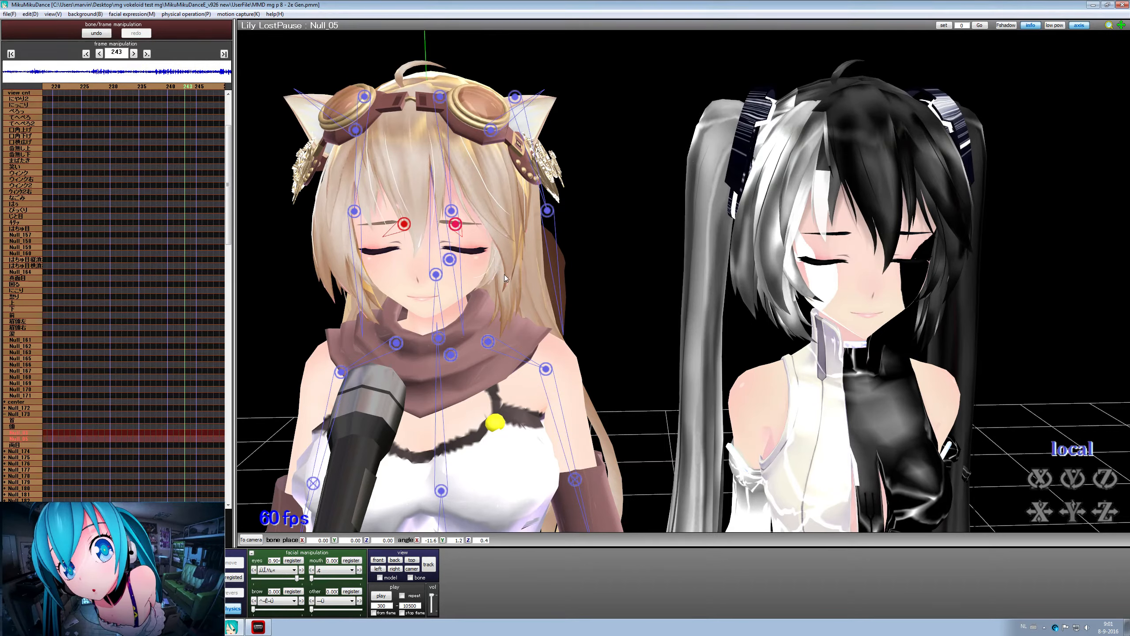
mouse_move(684, 286)
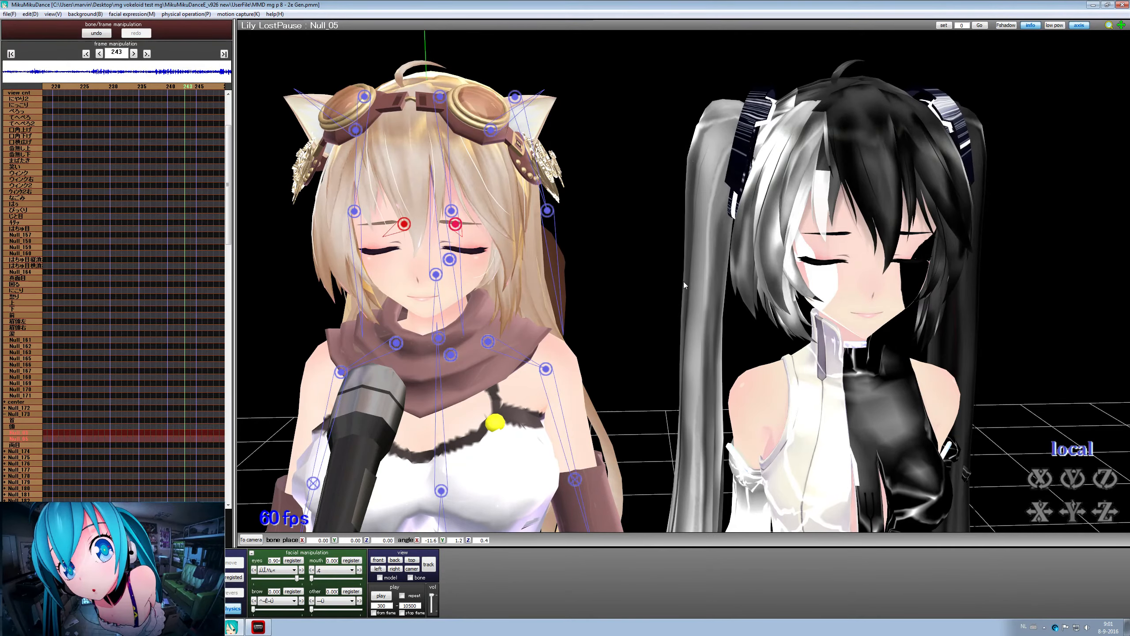